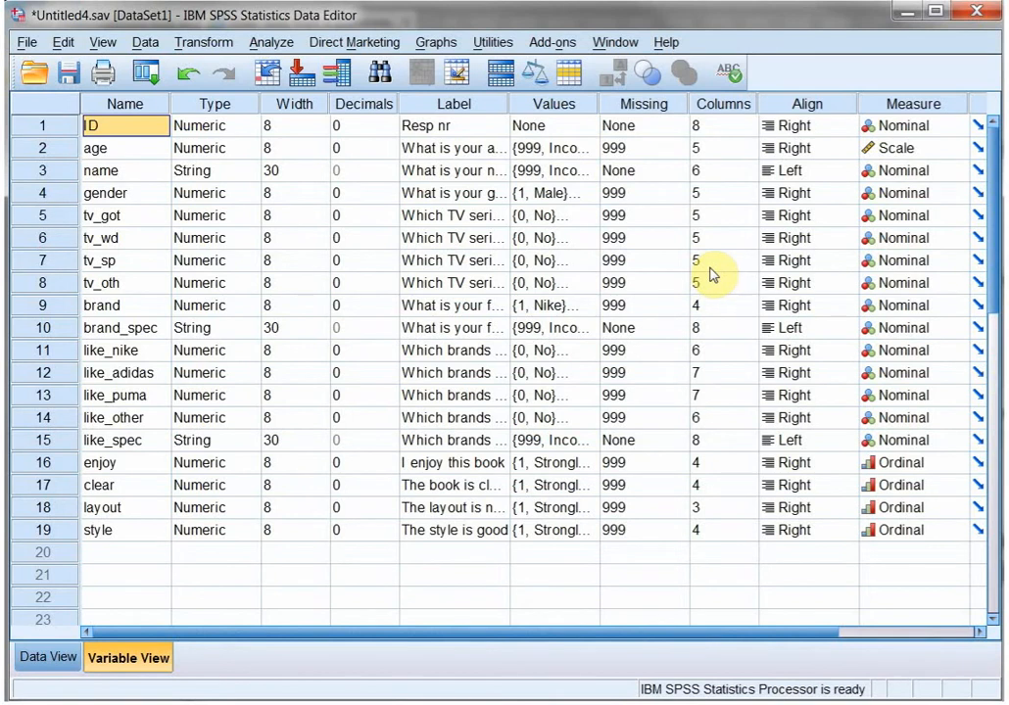
pyautogui.moveTo(709, 272)
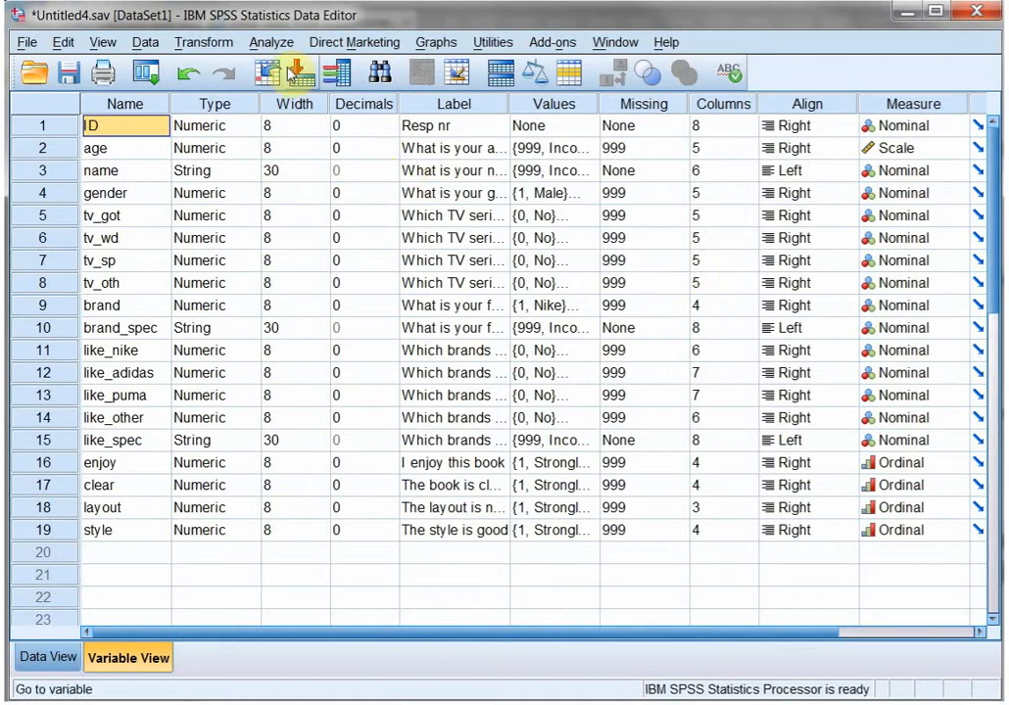
# Step: Bring up the Analyze menu to reach Descriptive Statistics and Crosstabs
pyautogui.click(271, 41)
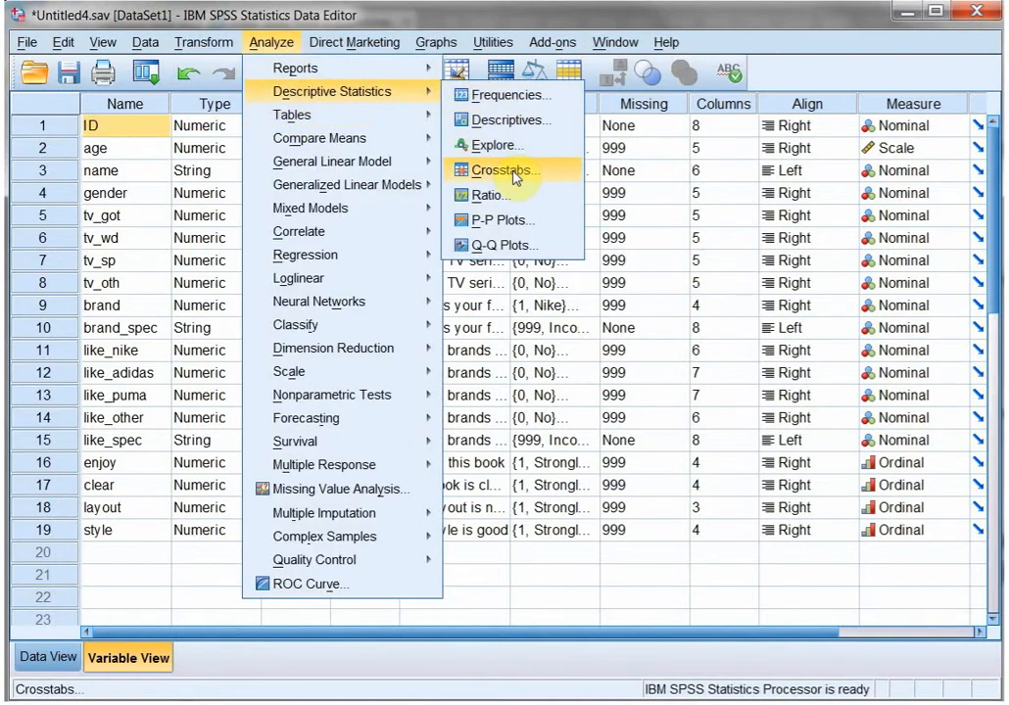
# Step: Start a fresh crosstab with favourite brand as rows and gender as columns
pyautogui.click(501, 169)
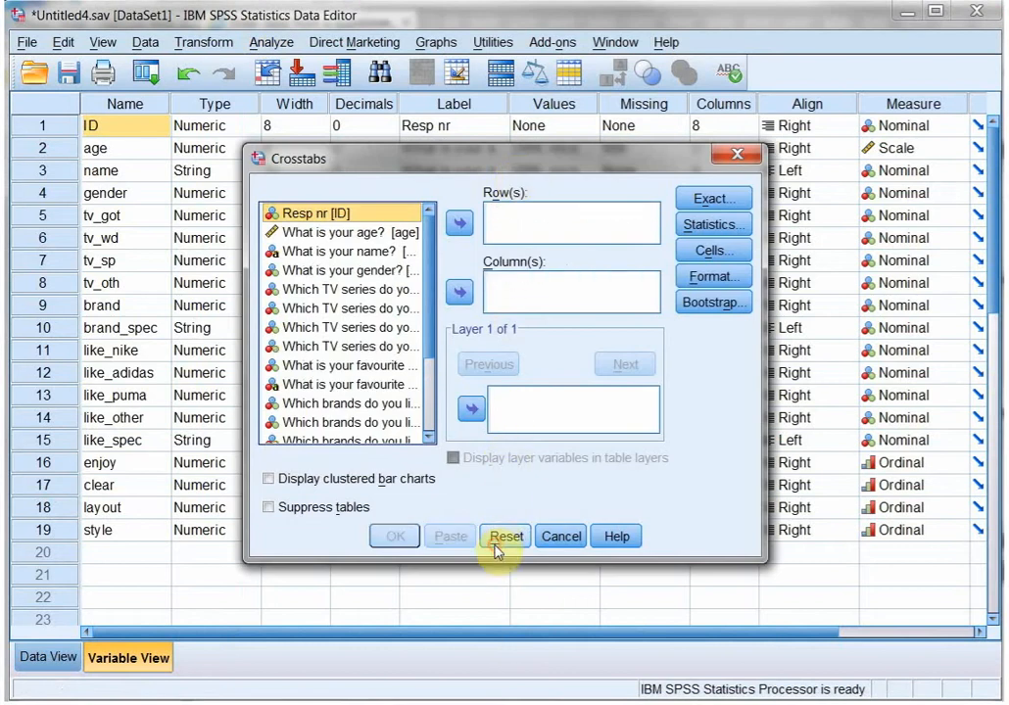
pyautogui.click(506, 536)
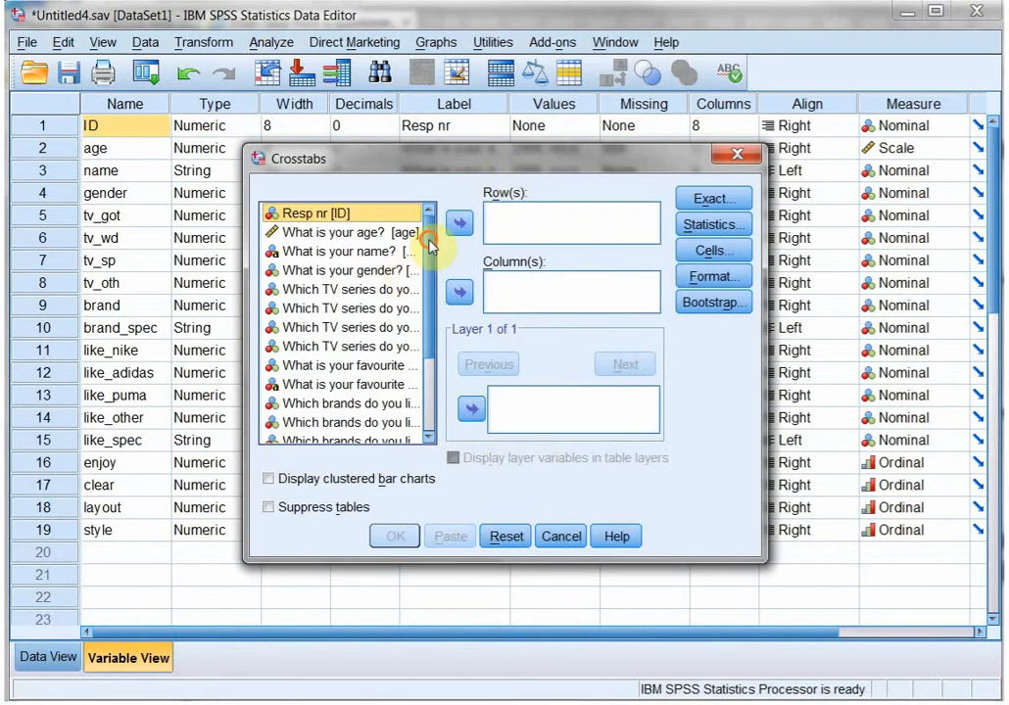
pyautogui.moveTo(382, 274)
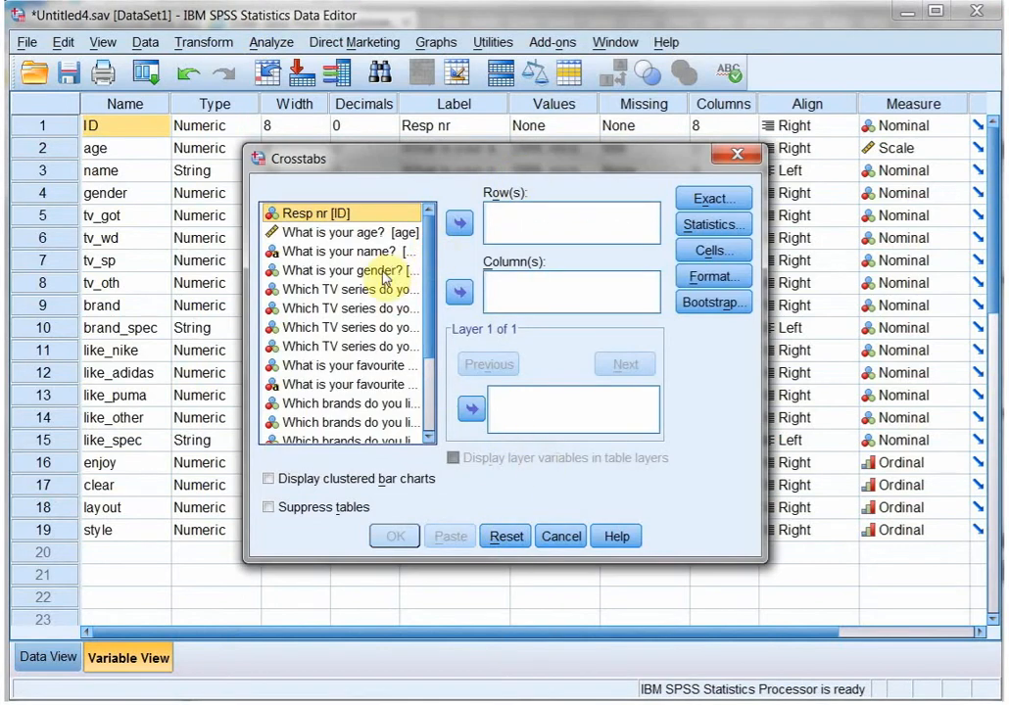
pyautogui.click(342, 270)
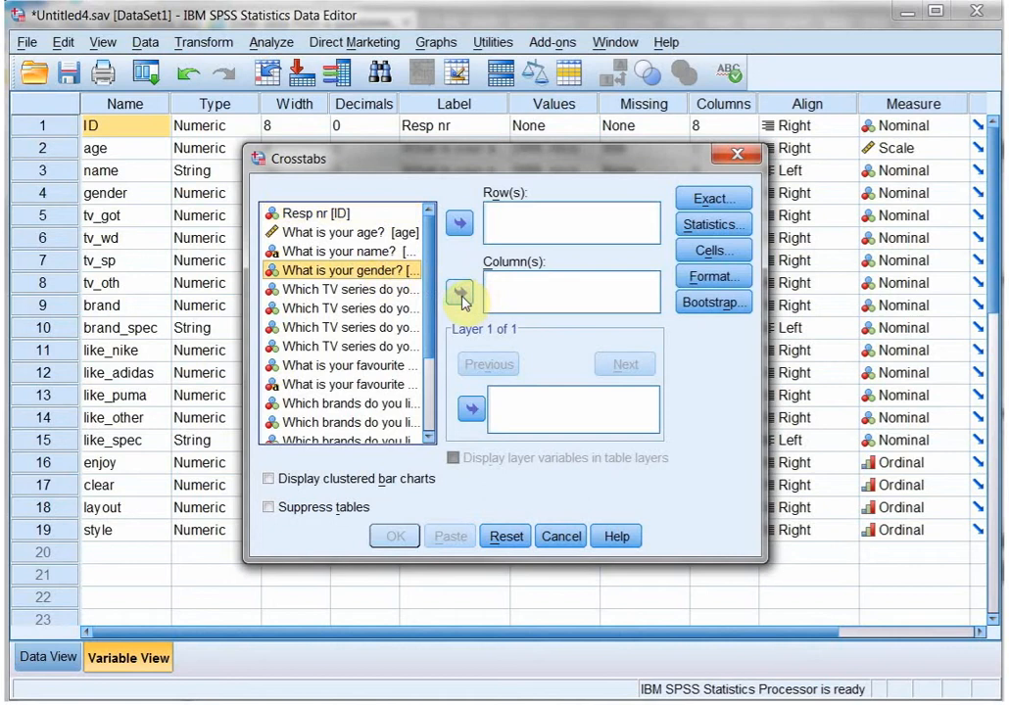
pyautogui.click(459, 294)
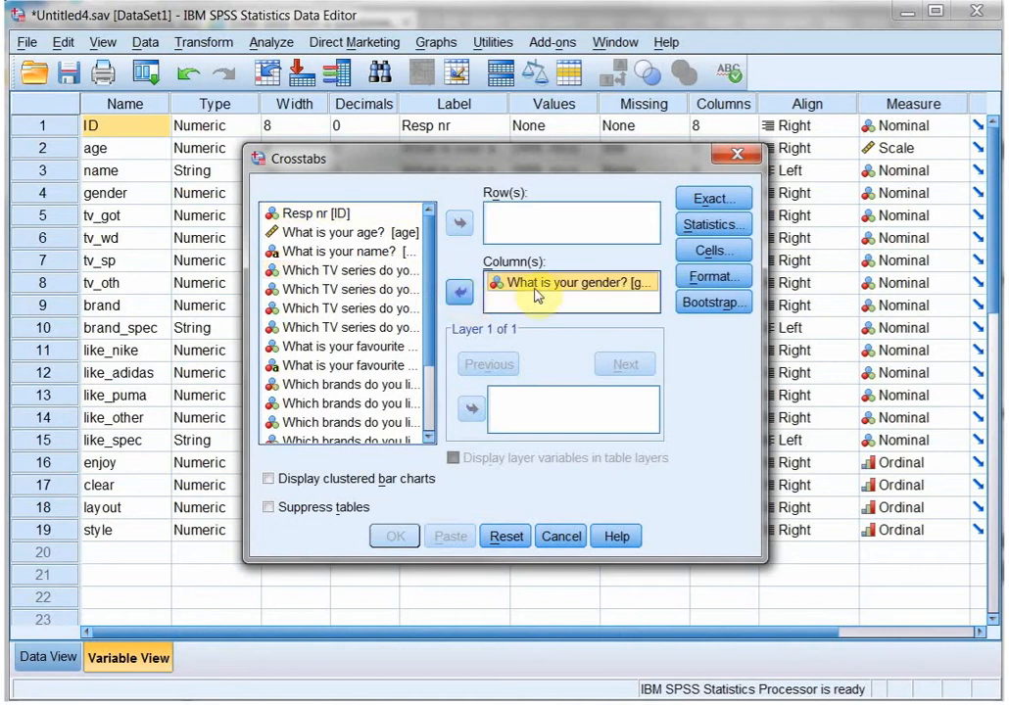
pyautogui.click(349, 344)
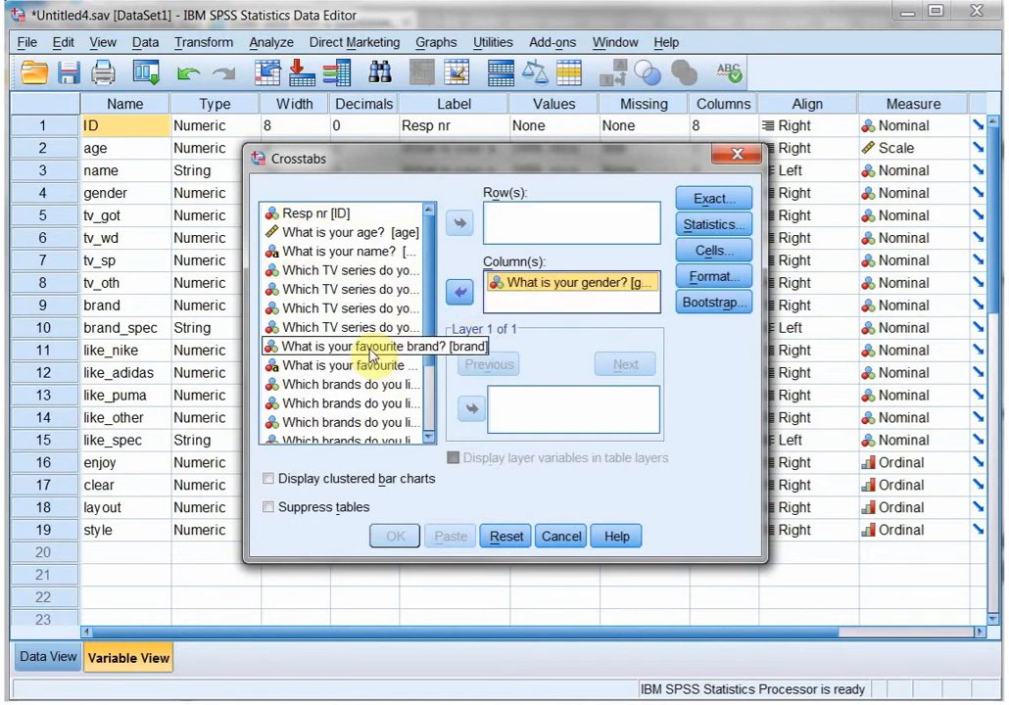
pyautogui.click(459, 223)
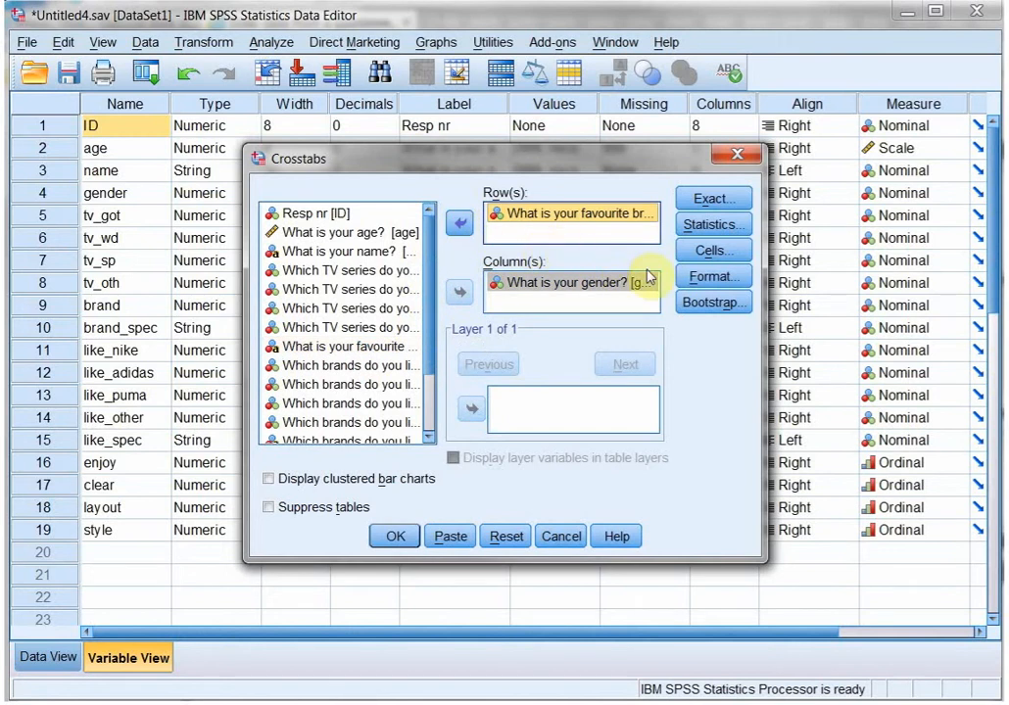
# Step: Add column percentages to the crosstab's cell display
pyautogui.click(713, 250)
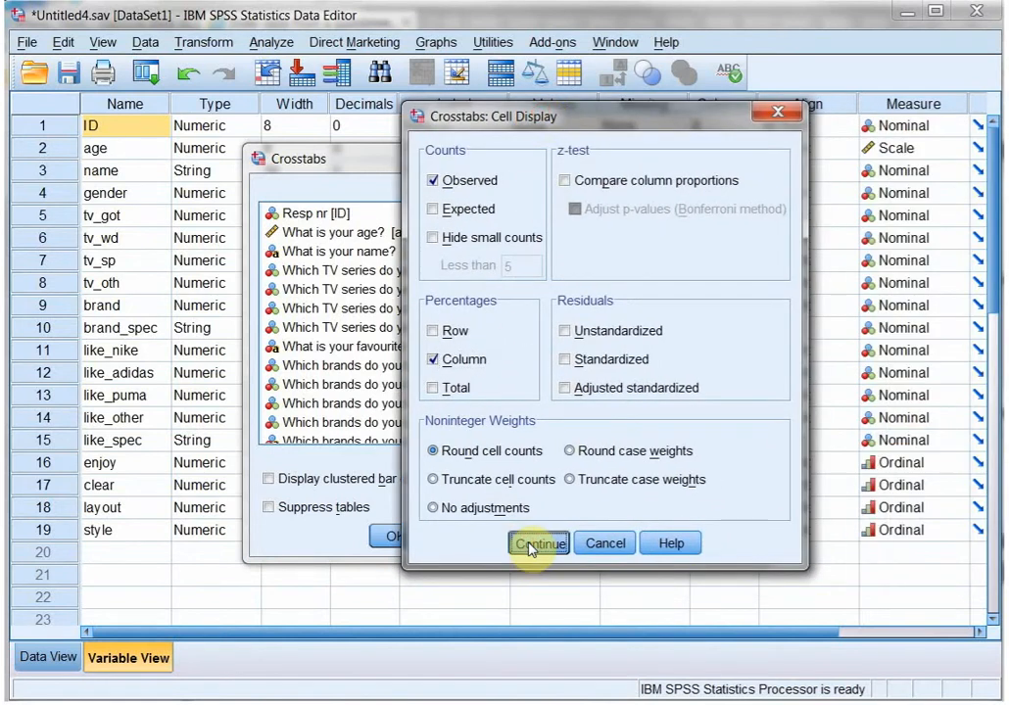
pyautogui.click(537, 543)
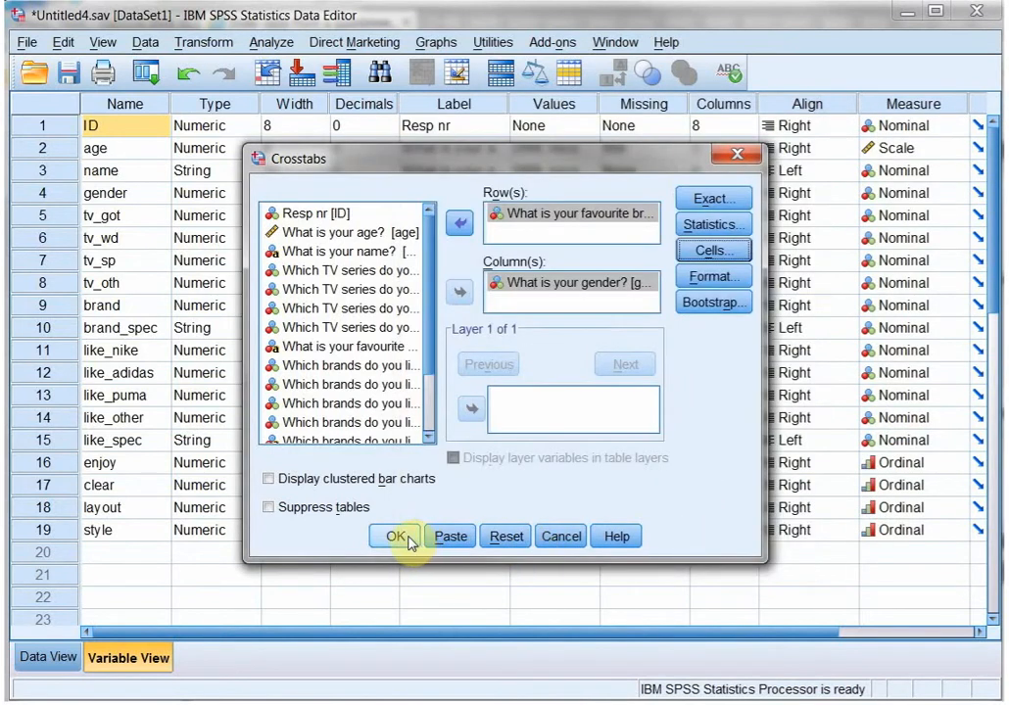
# Step: Run the brand by gender crosstab and review counts with column percentages in the Viewer
pyautogui.click(395, 537)
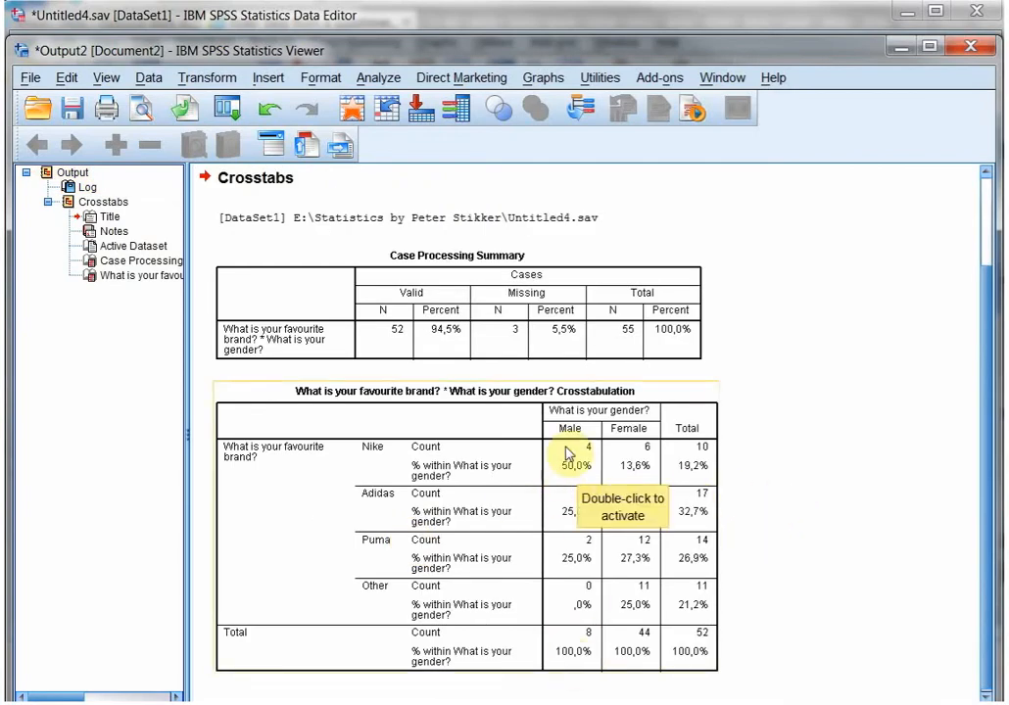
pyautogui.moveTo(372, 466)
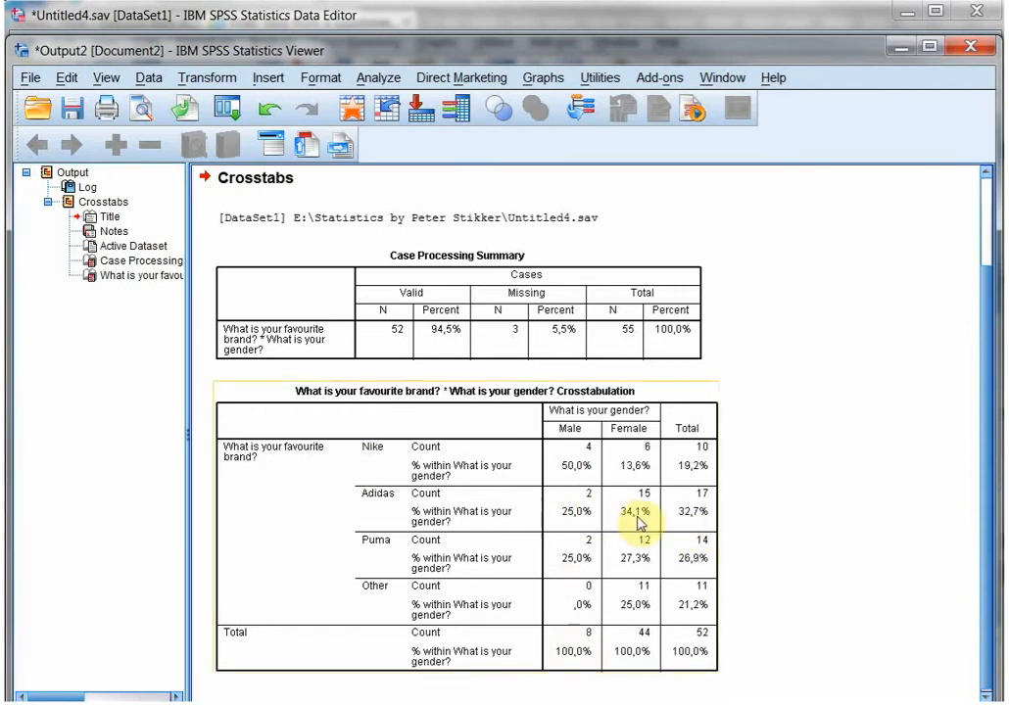
pyautogui.moveTo(646, 621)
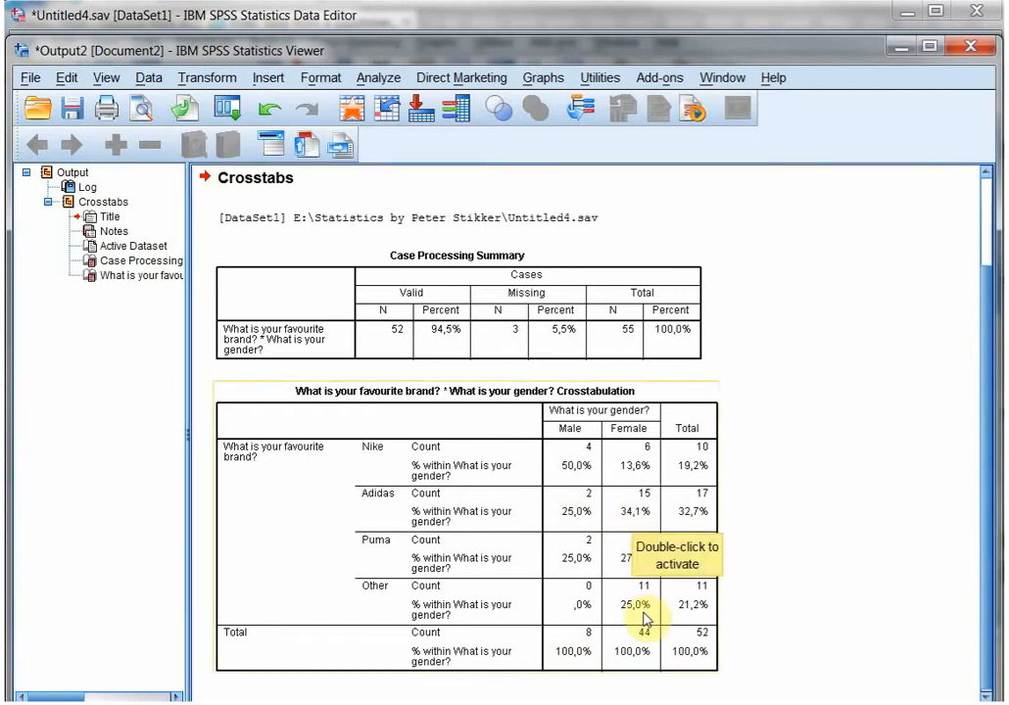
pyautogui.moveTo(372, 505)
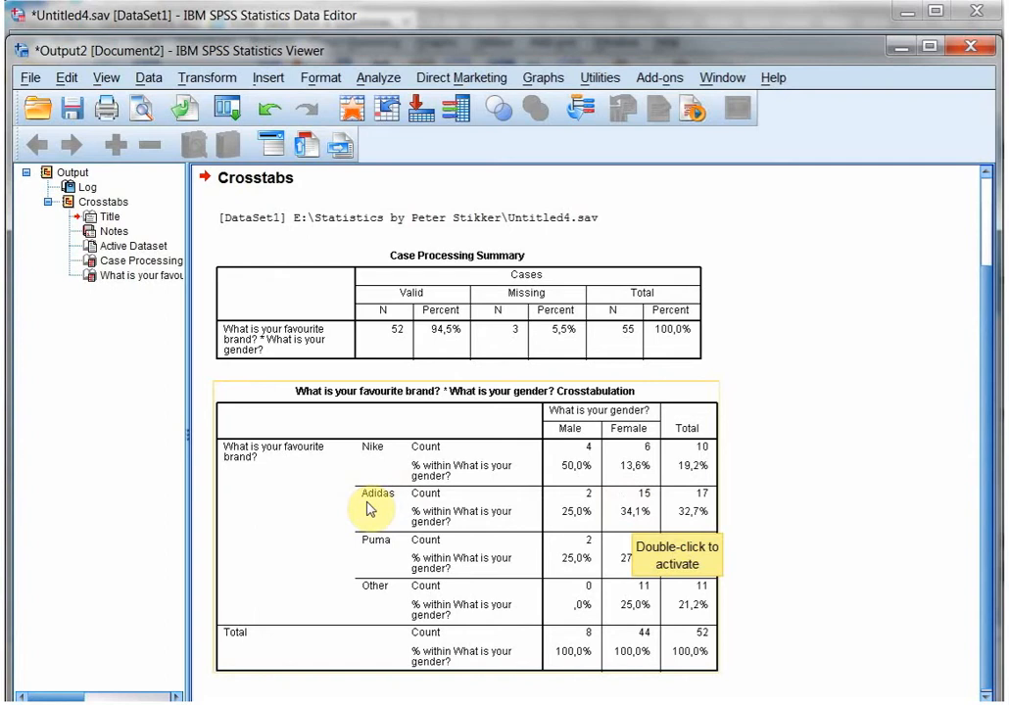
pyautogui.moveTo(603, 466)
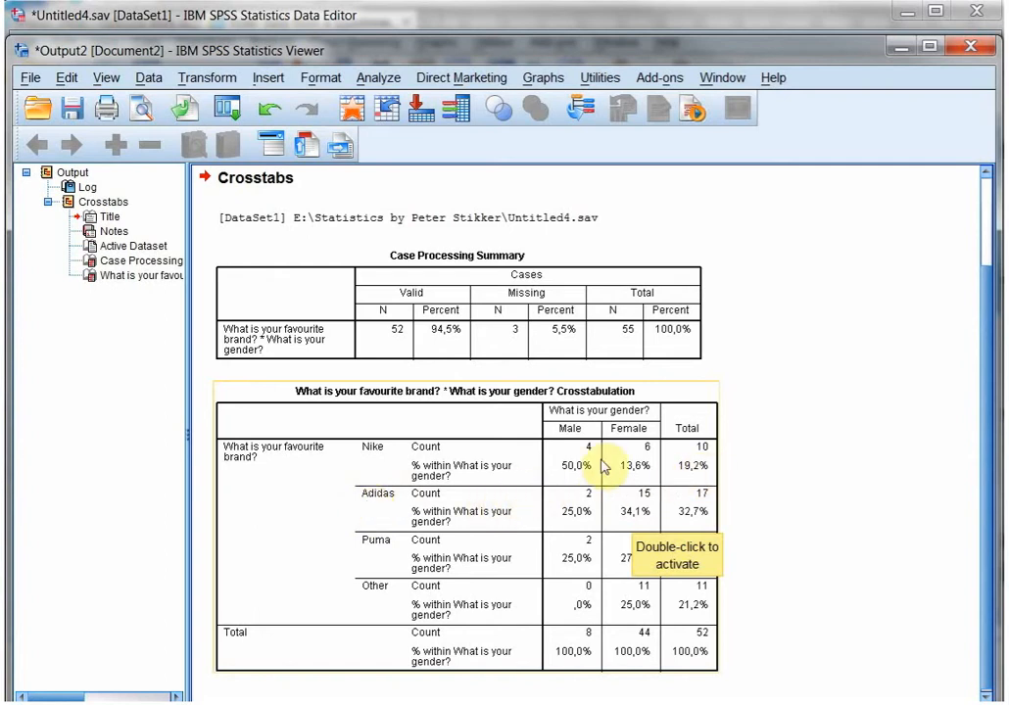
pyautogui.moveTo(701, 458)
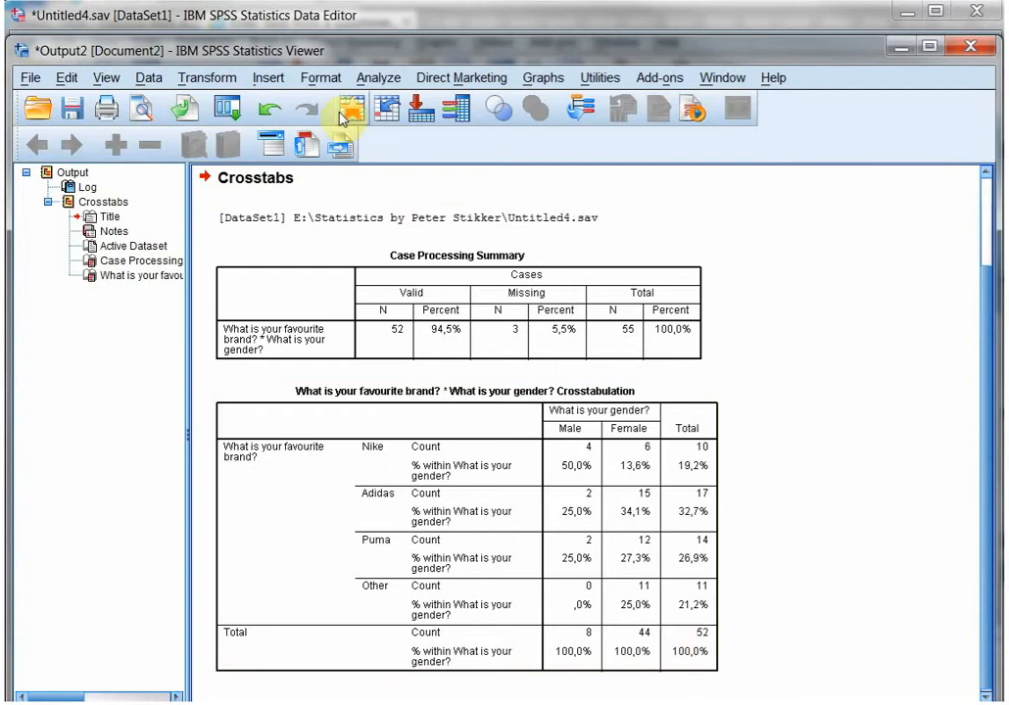
# Step: Build and run a custom table with the TV series set as rows counted by gender columns
pyautogui.click(376, 78)
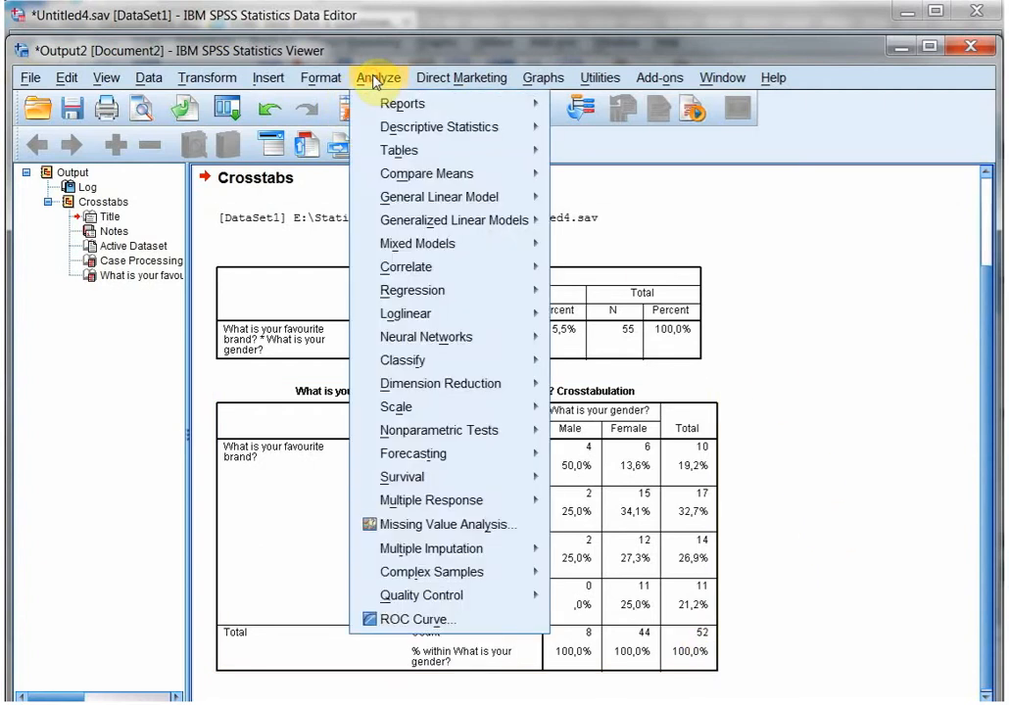
pyautogui.moveTo(399, 149)
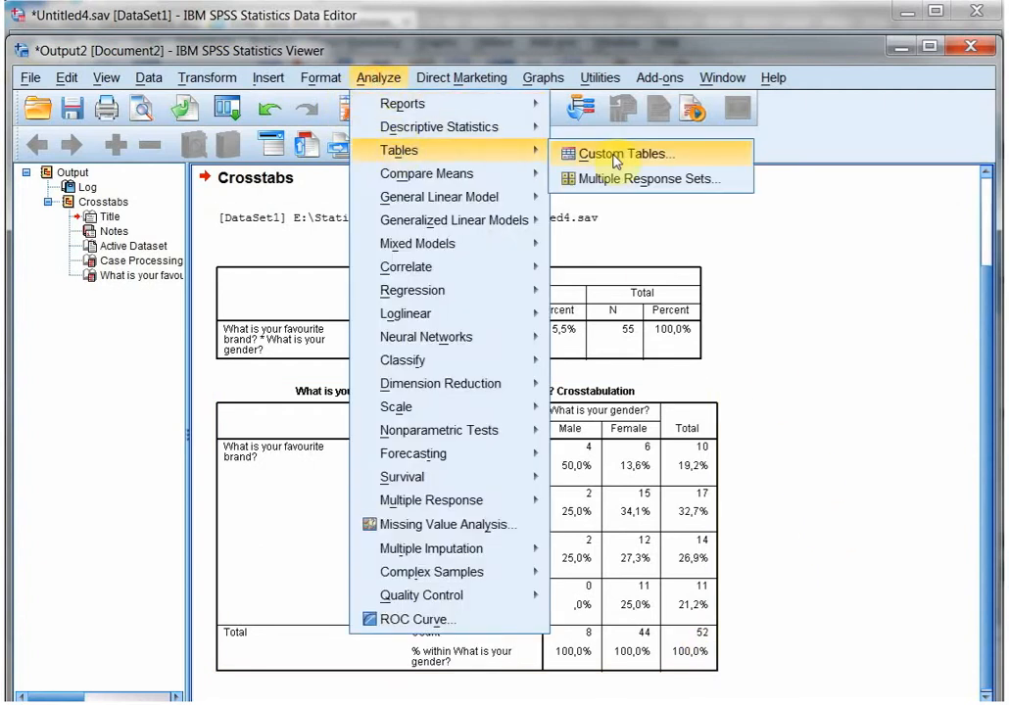
pyautogui.click(625, 153)
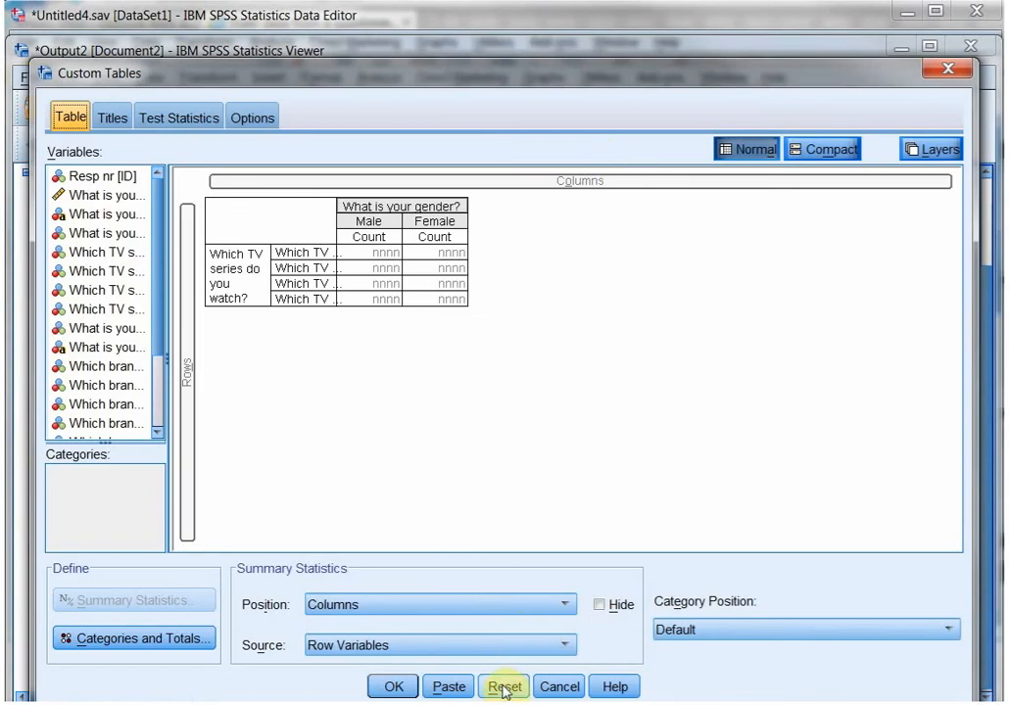
pyautogui.click(504, 686)
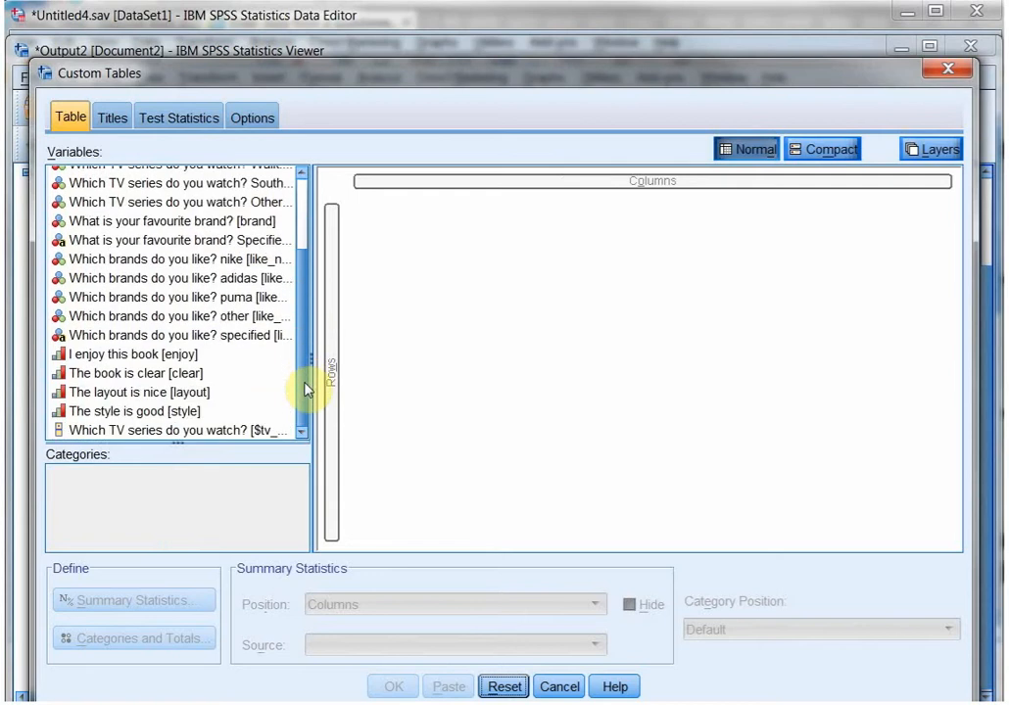
pyautogui.click(176, 431)
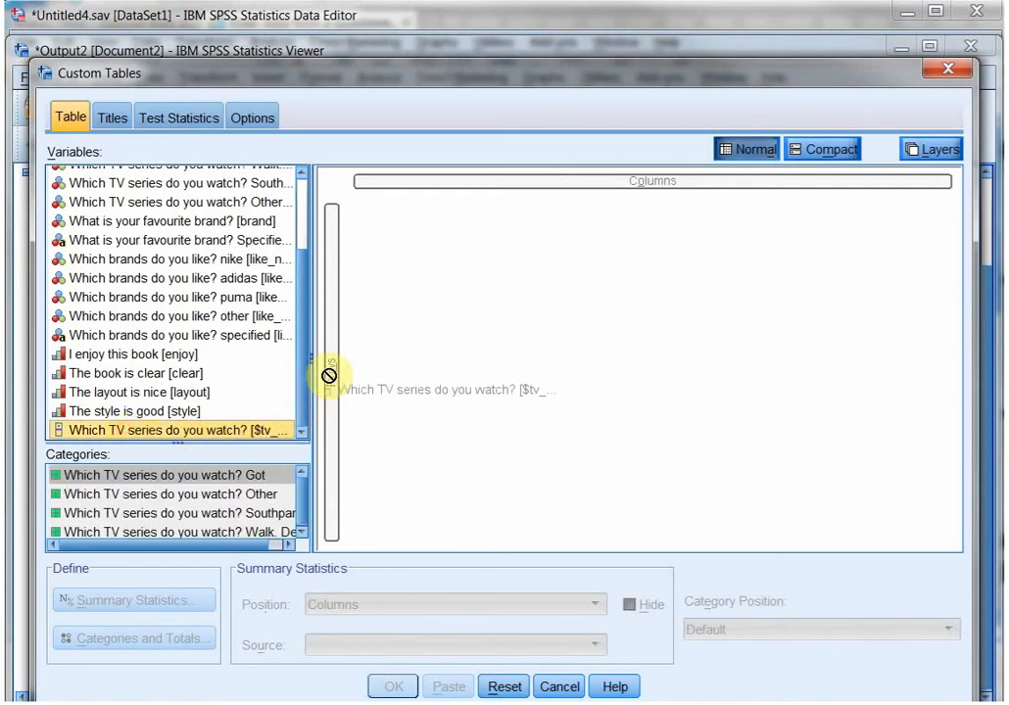
pyautogui.moveTo(173, 429); pyautogui.dragTo(392, 376)
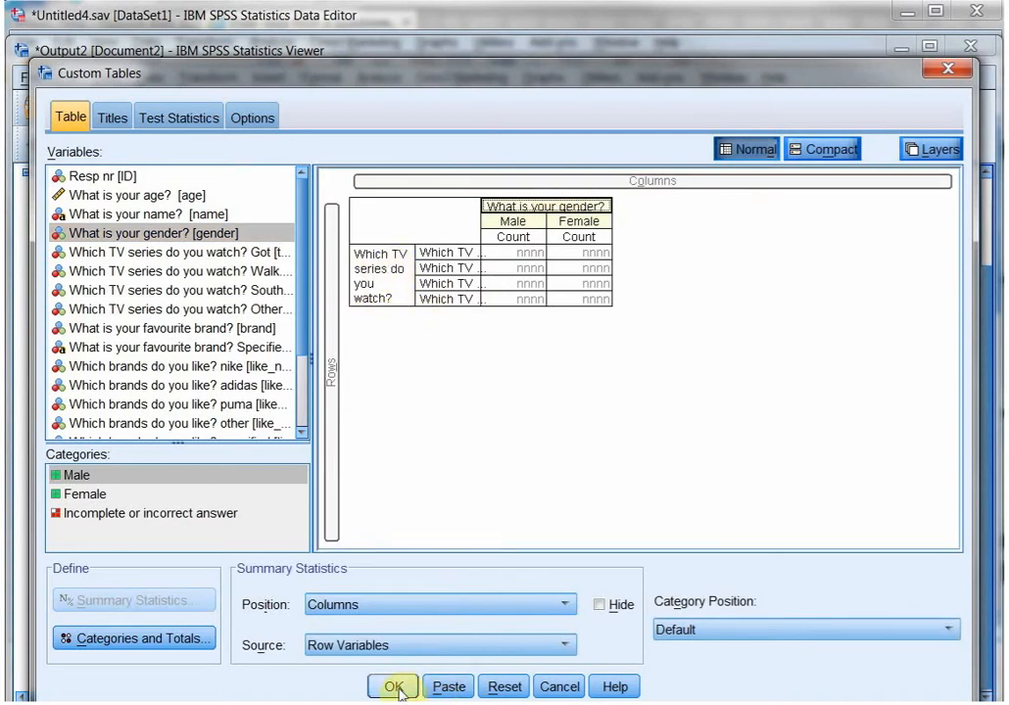
pyautogui.click(392, 685)
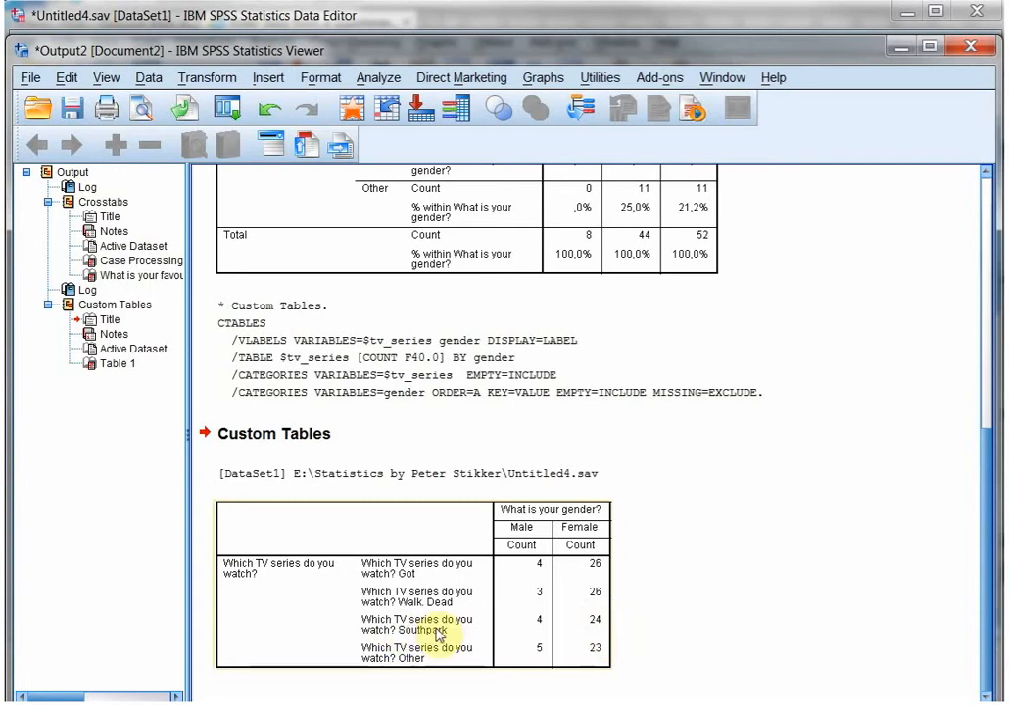
pyautogui.moveTo(443, 576)
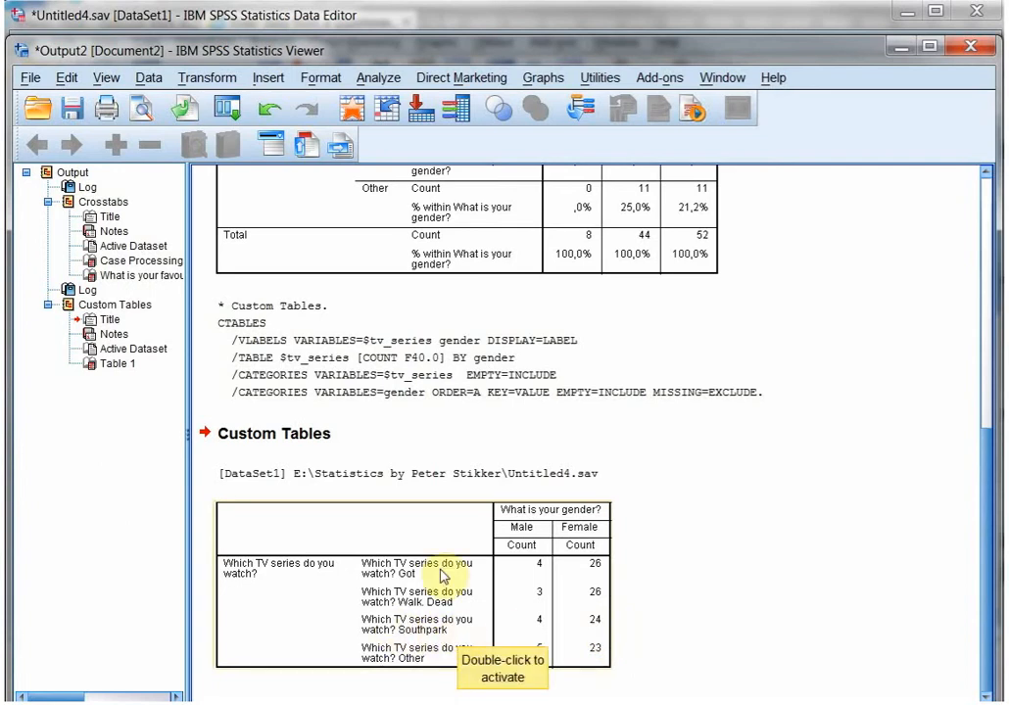
# Step: Review the TV series by gender custom table and return to the Analyze menu
pyautogui.click(376, 78)
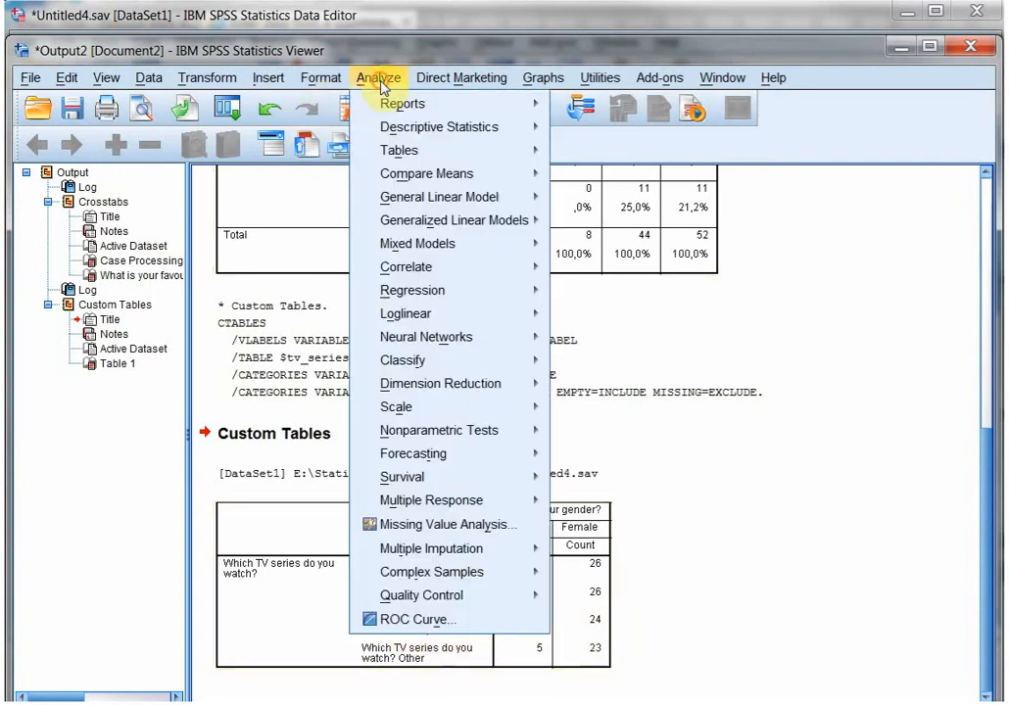
pyautogui.moveTo(431, 502)
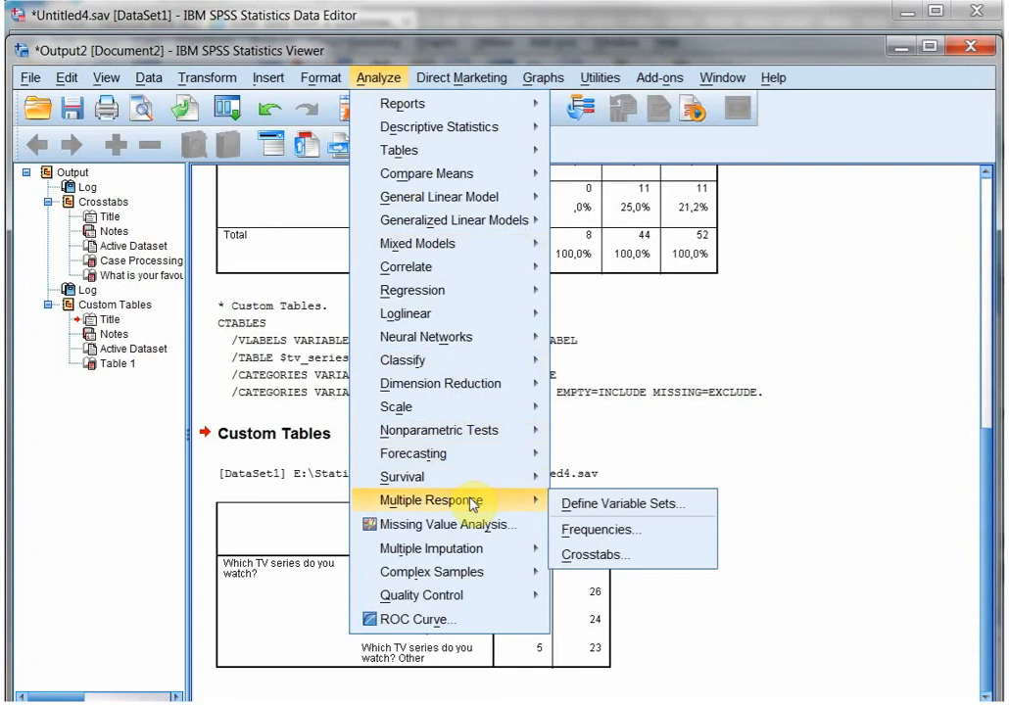
pyautogui.moveTo(611, 529)
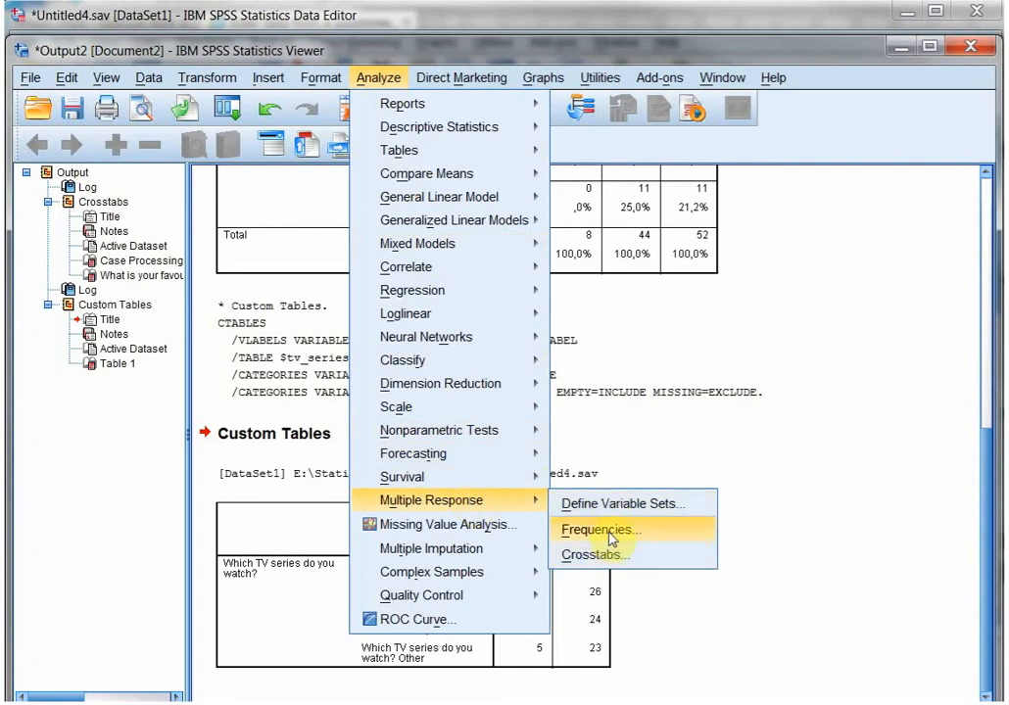
pyautogui.moveTo(626, 503)
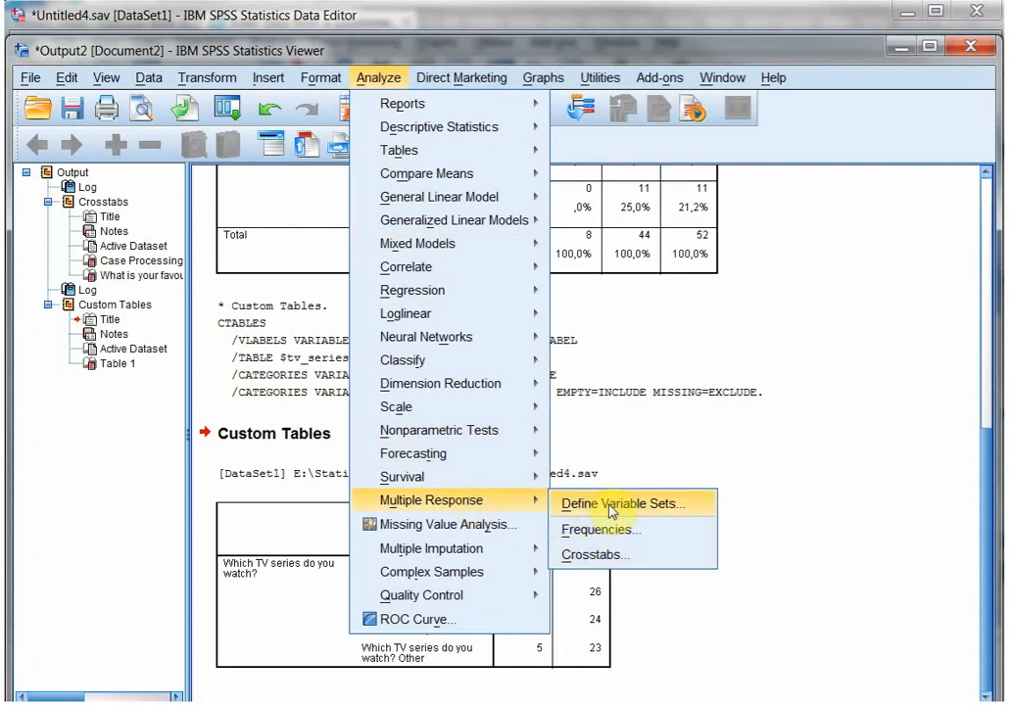
pyautogui.moveTo(604, 529)
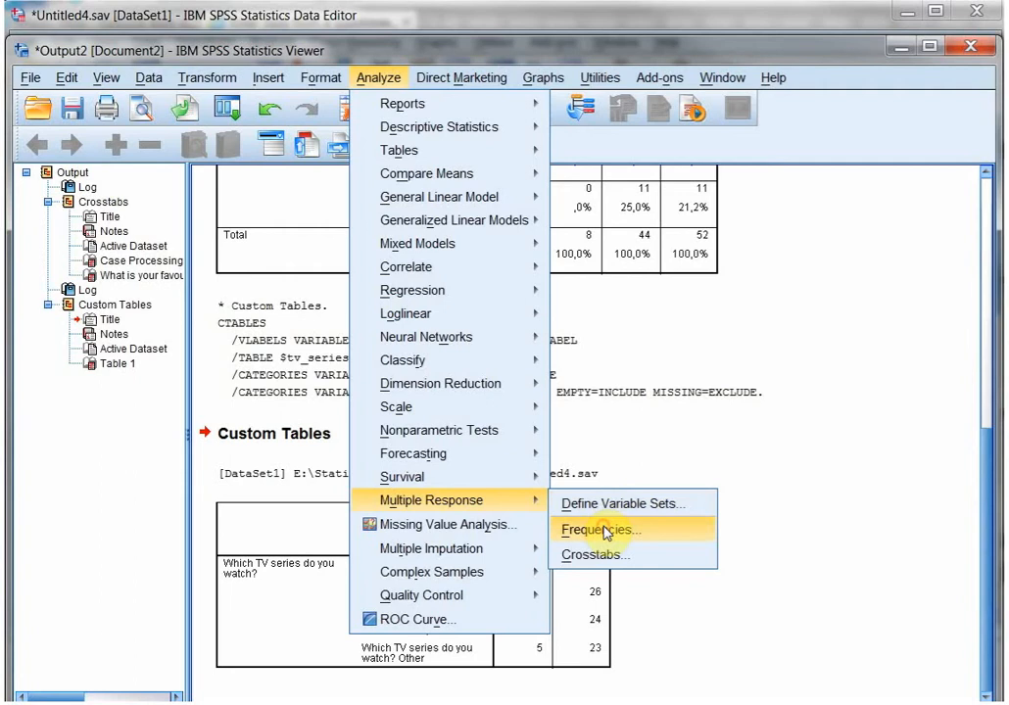
pyautogui.moveTo(607, 554)
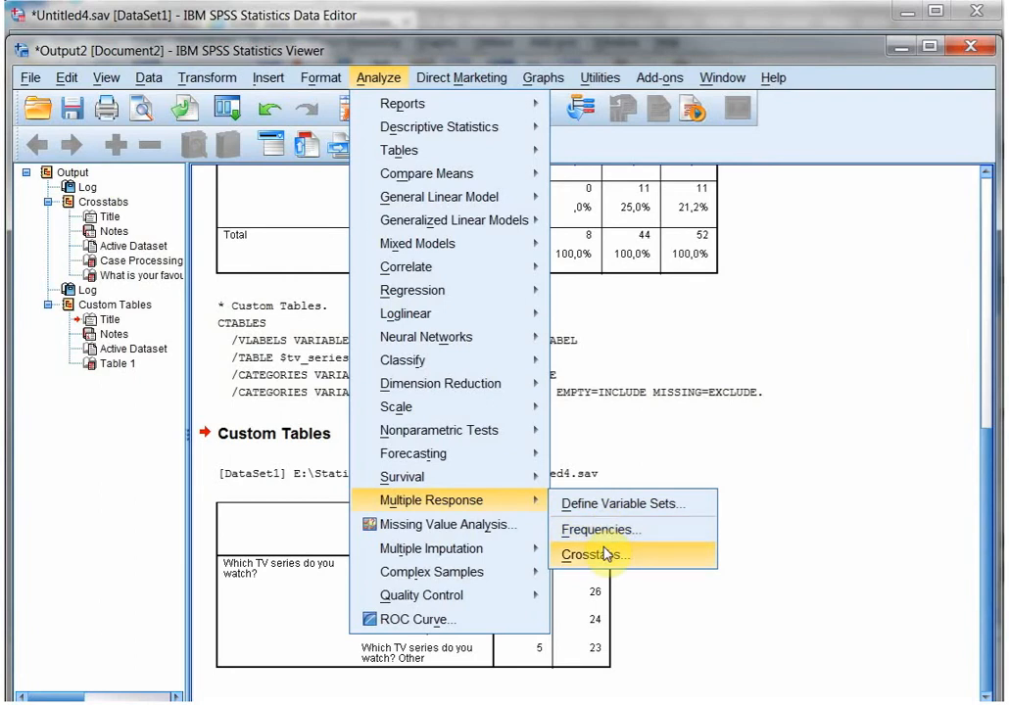
# Step: Reach the Multiple Response Crosstabs dialog from the Analyze menu
pyautogui.click(595, 552)
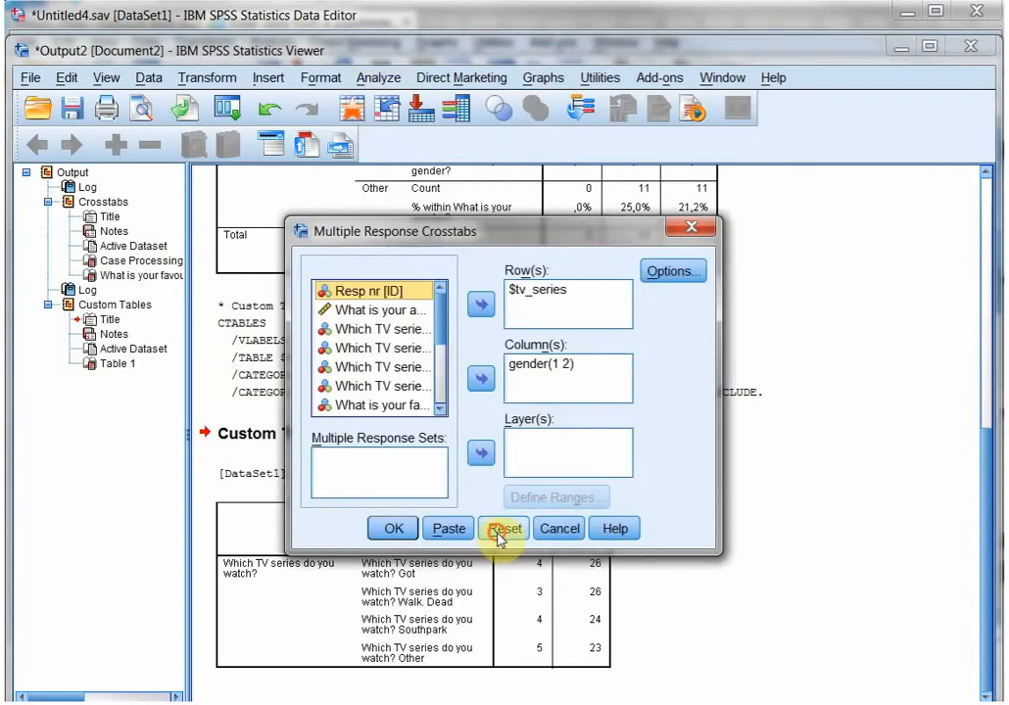
# Step: Reset the dialog and make gender the columns with value range 1 to 2
pyautogui.click(504, 529)
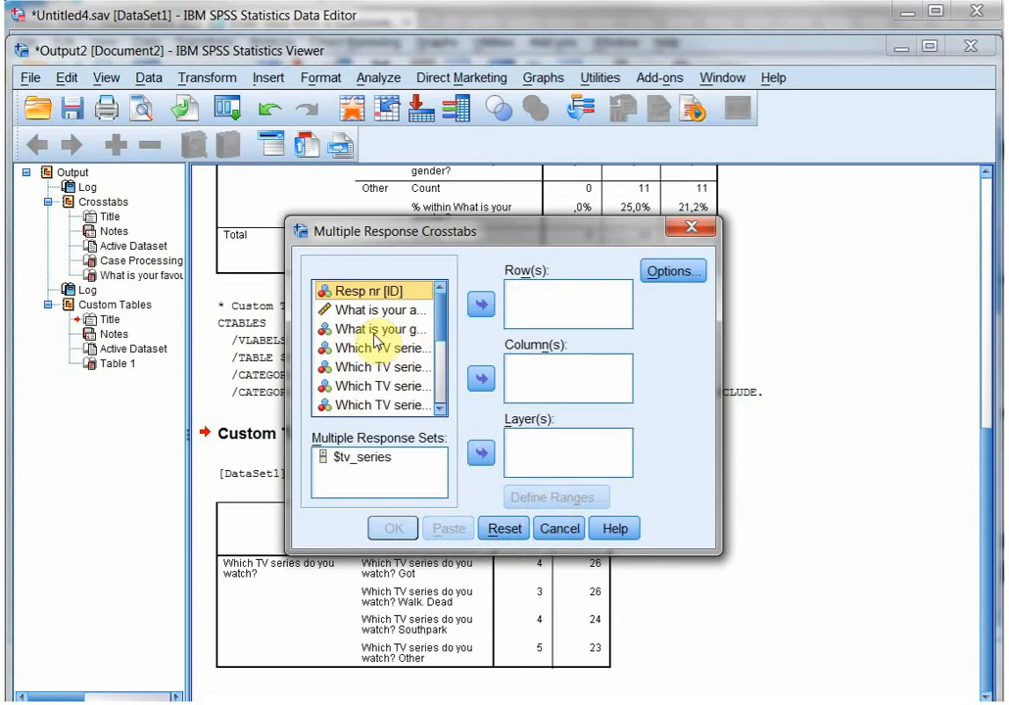
pyautogui.click(480, 378)
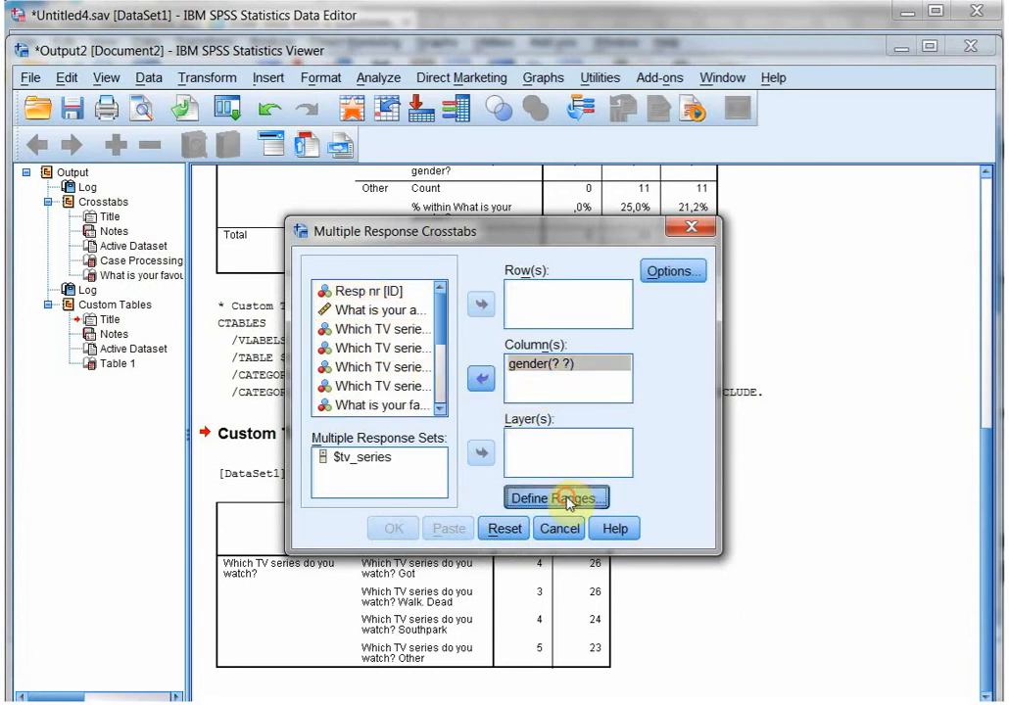
pyautogui.click(557, 498)
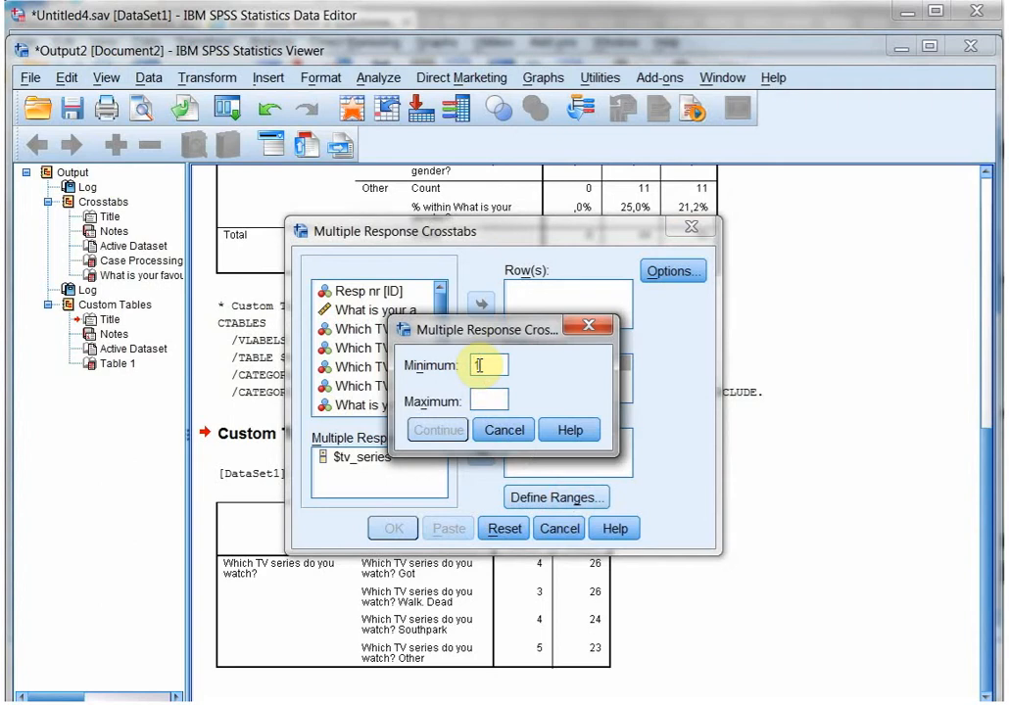
pyautogui.write('2')
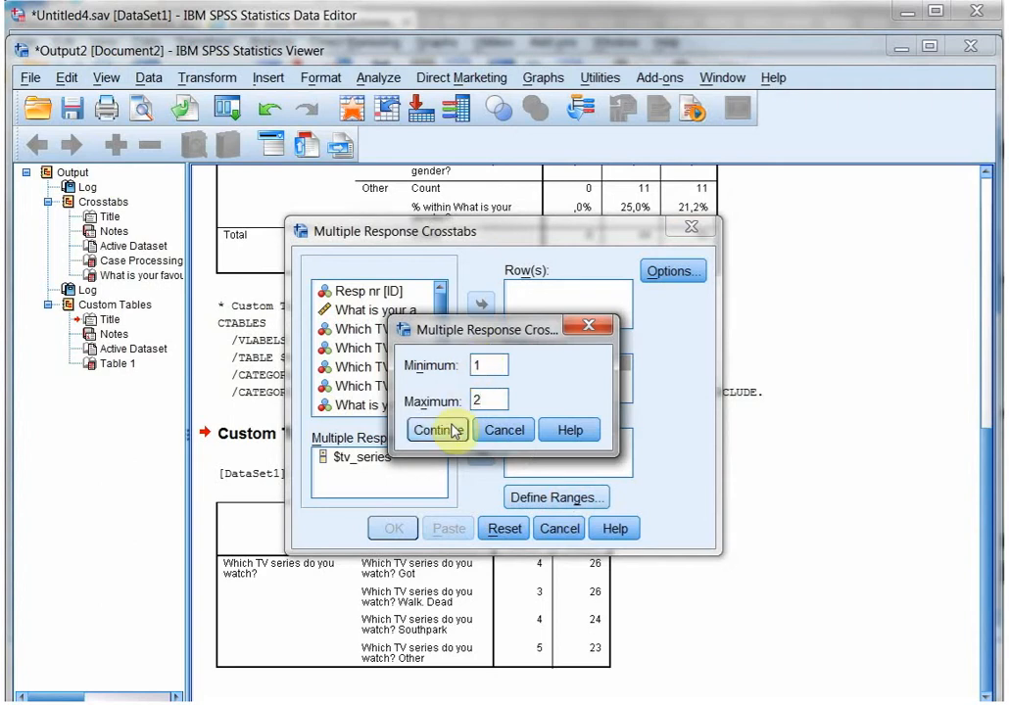
pyautogui.click(439, 431)
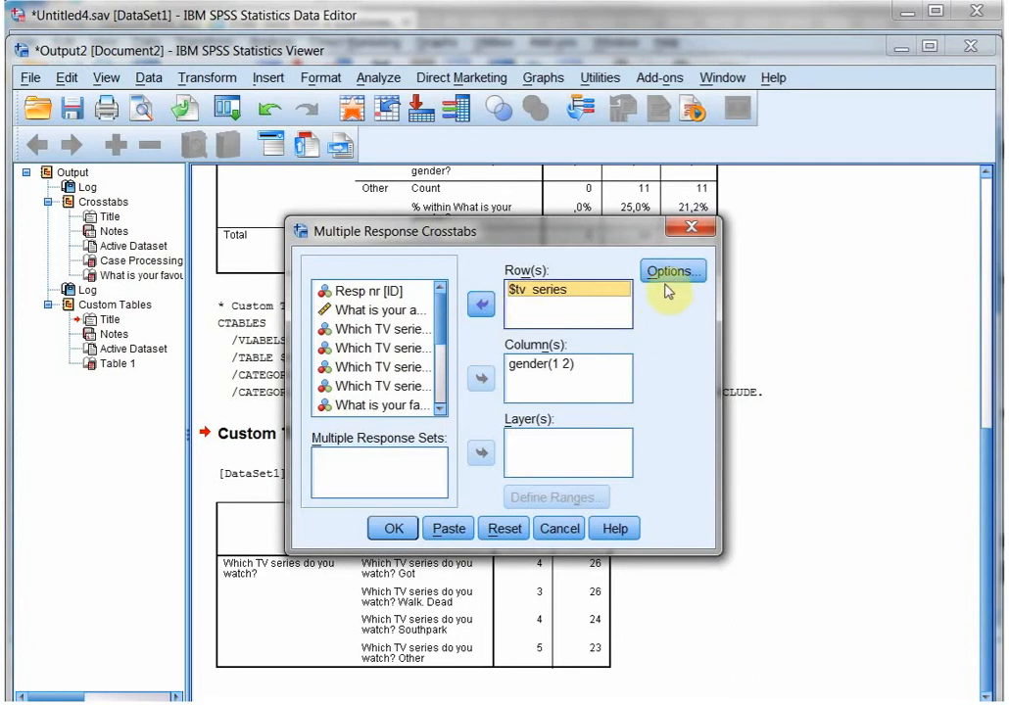
# Step: Enable column cell percentages and run the TV series by gender multiple response crosstab
pyautogui.click(672, 270)
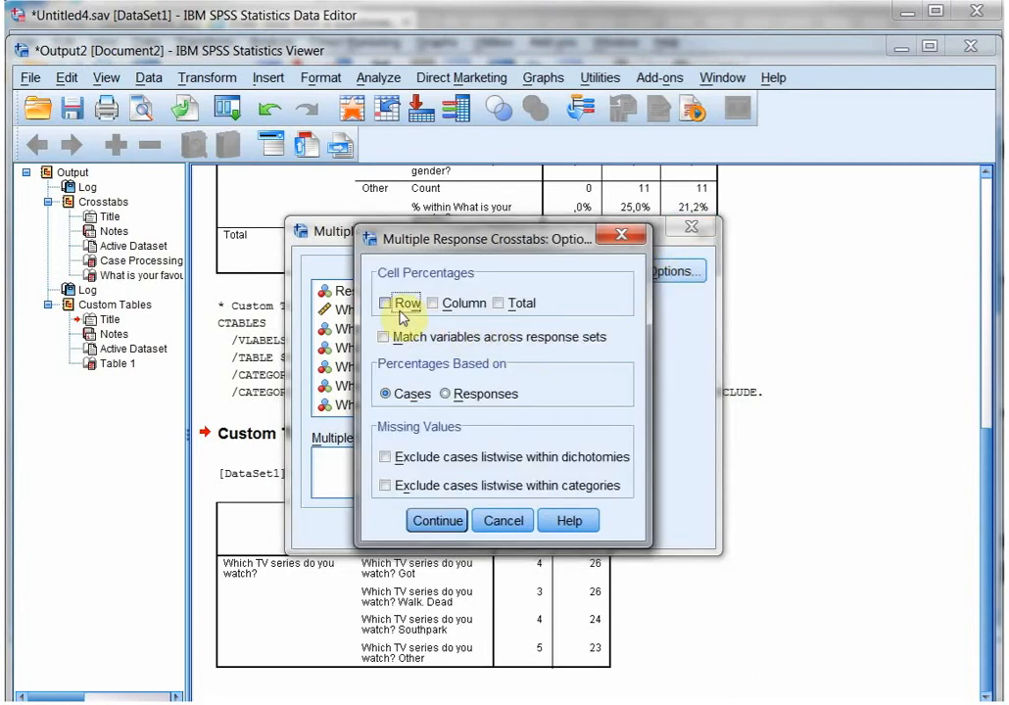
pyautogui.click(434, 301)
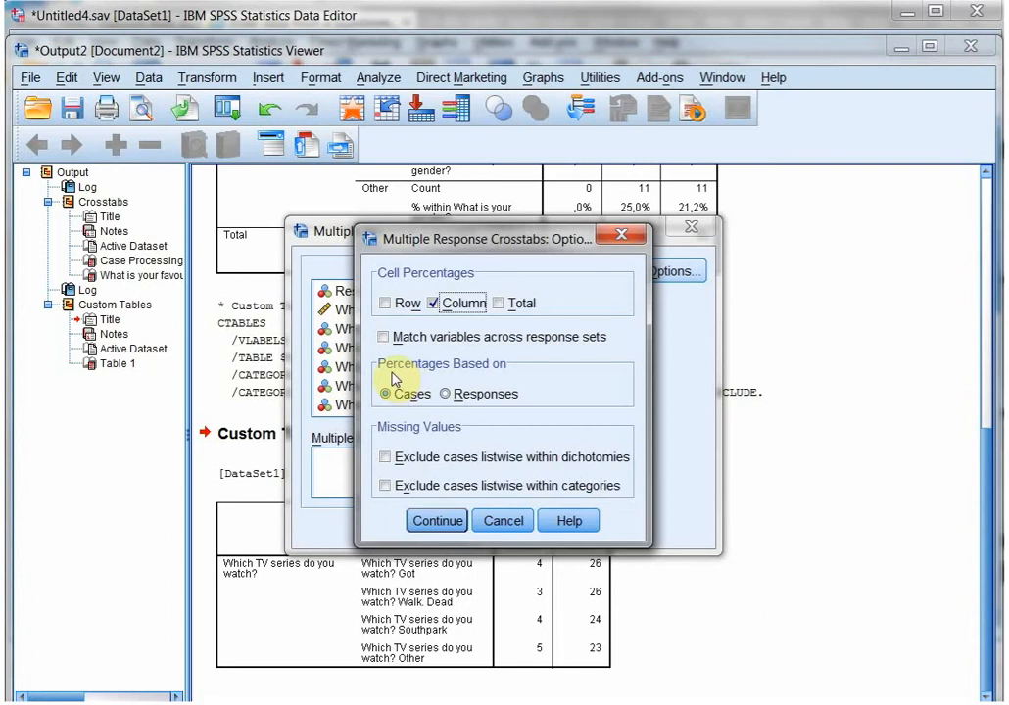
pyautogui.moveTo(486, 378)
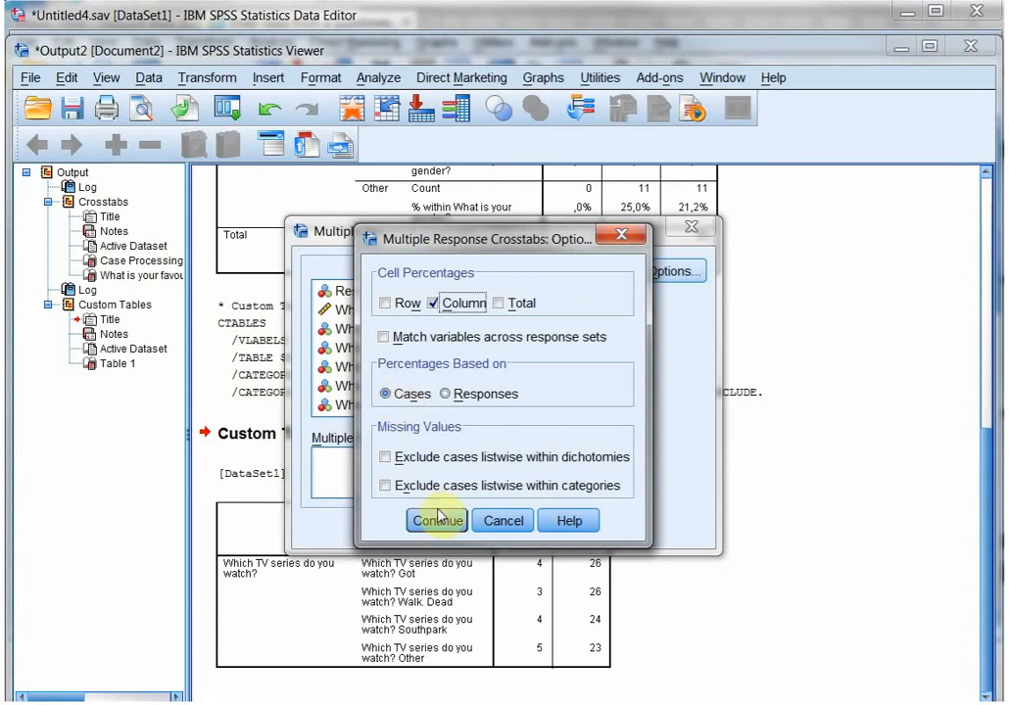
pyautogui.click(437, 521)
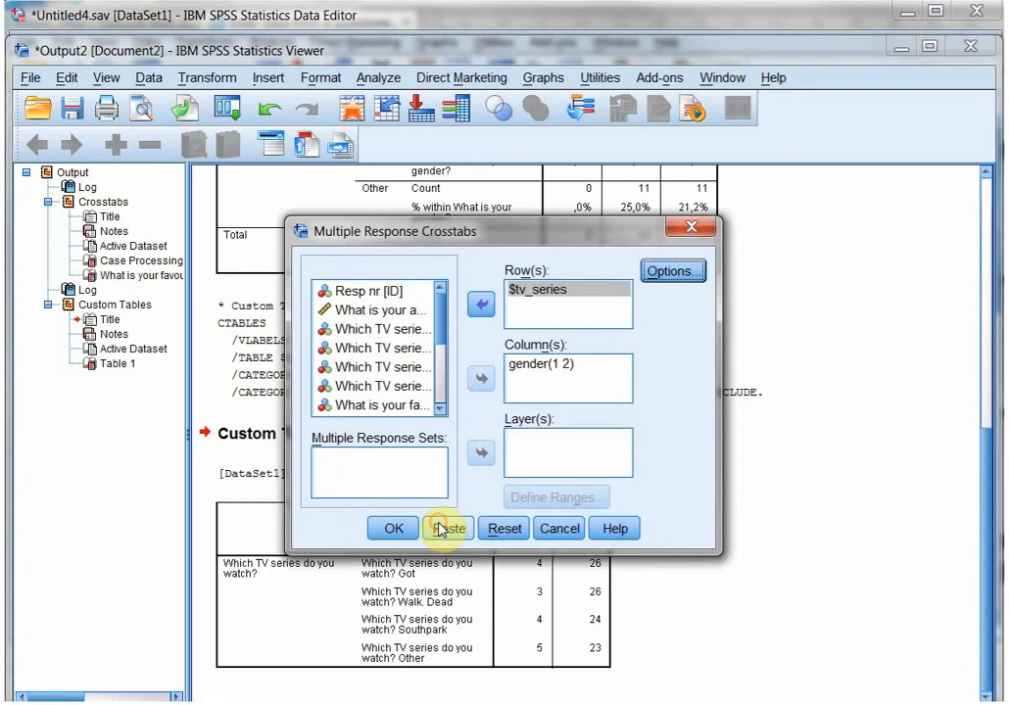
pyautogui.click(392, 529)
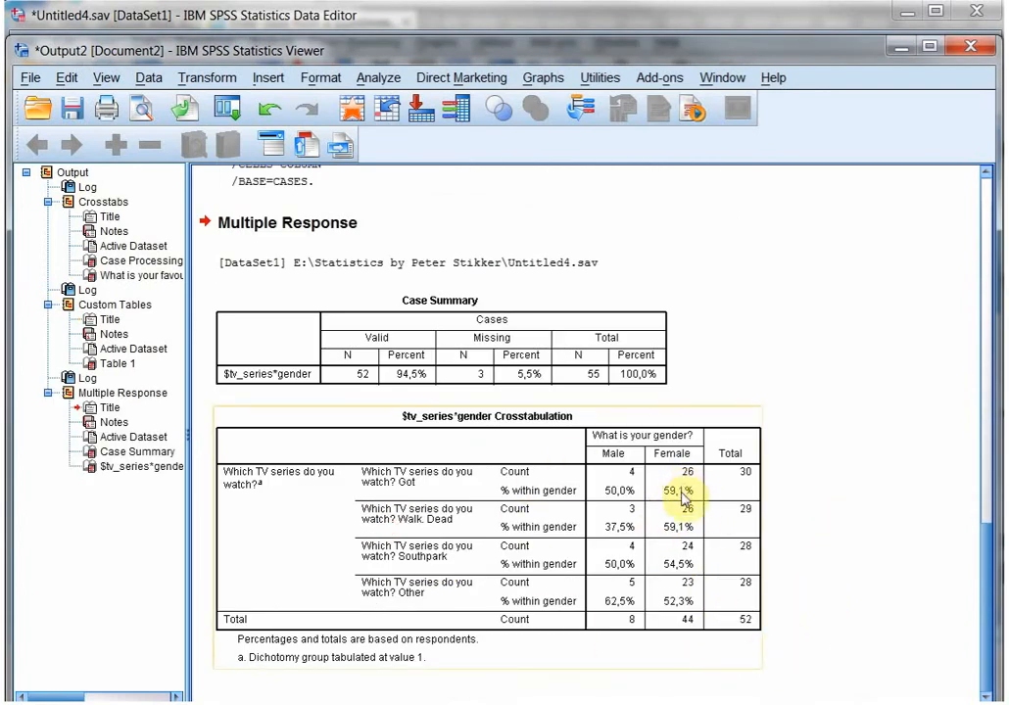
pyautogui.moveTo(670, 619)
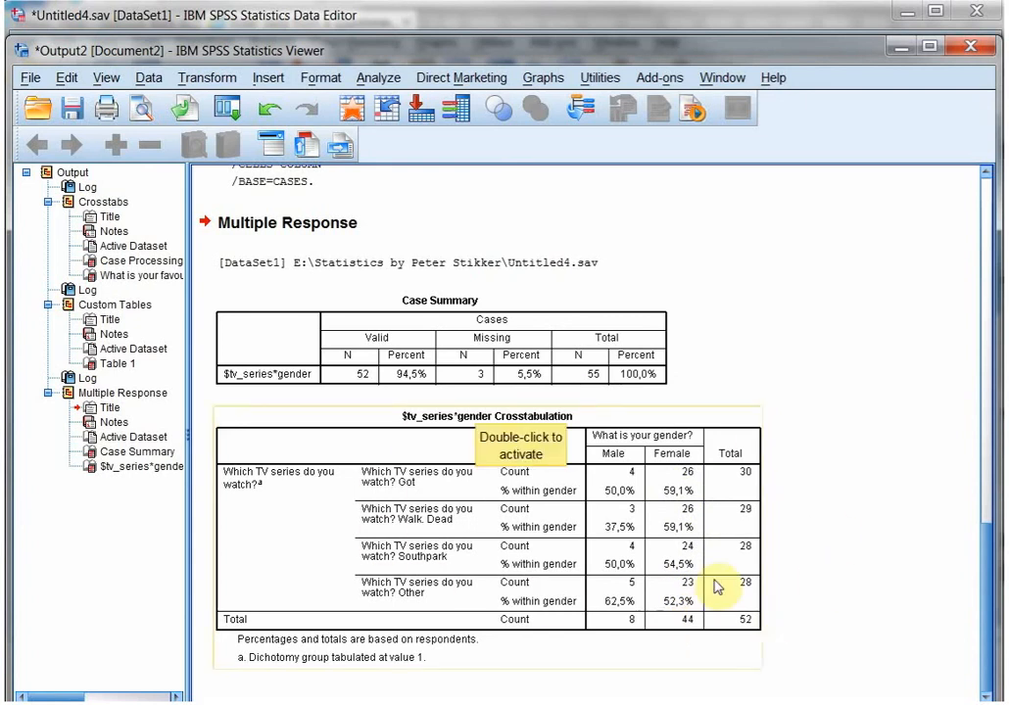
pyautogui.moveTo(838, 662)
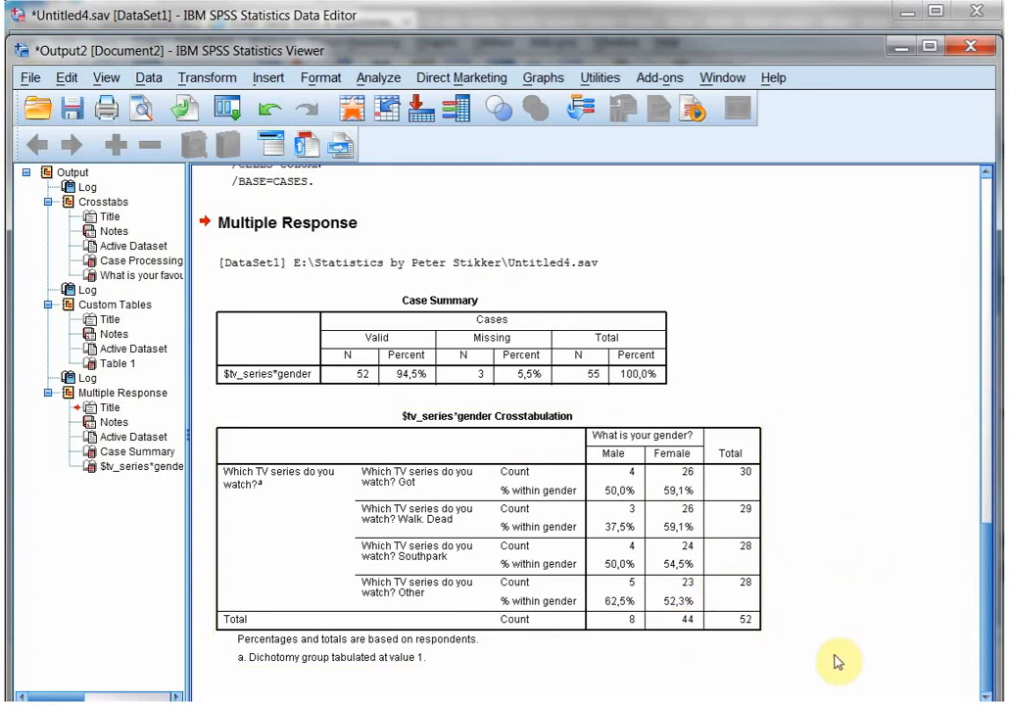